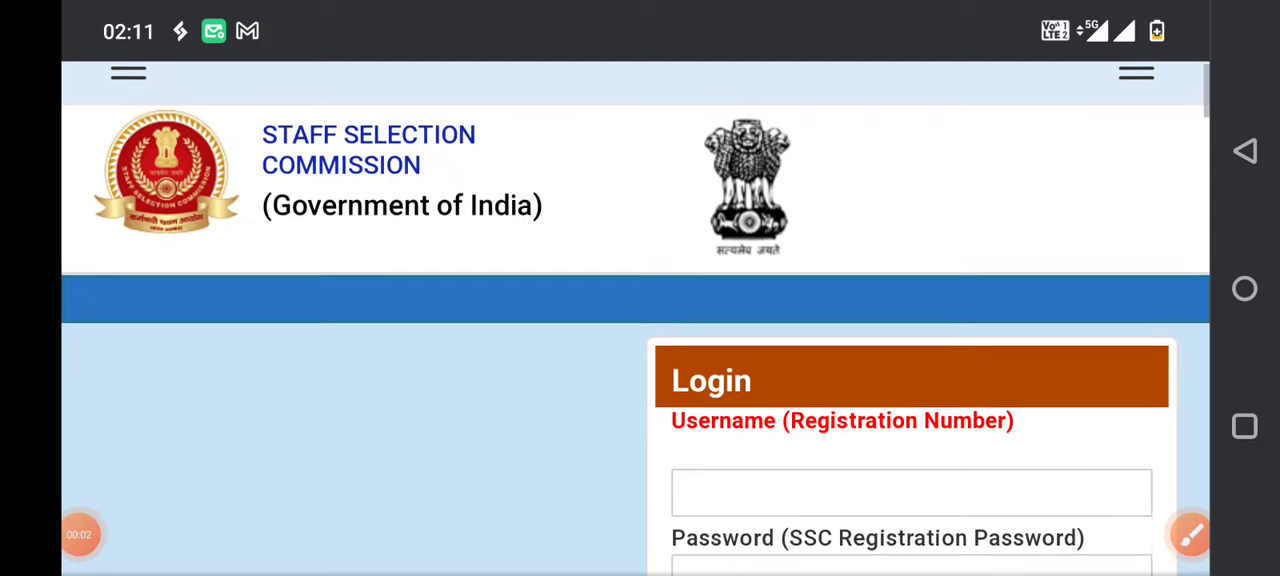
# Scroll the SSC page, scribble red freehand marks over the login area, then clear them
pyautogui.scroll(-3)
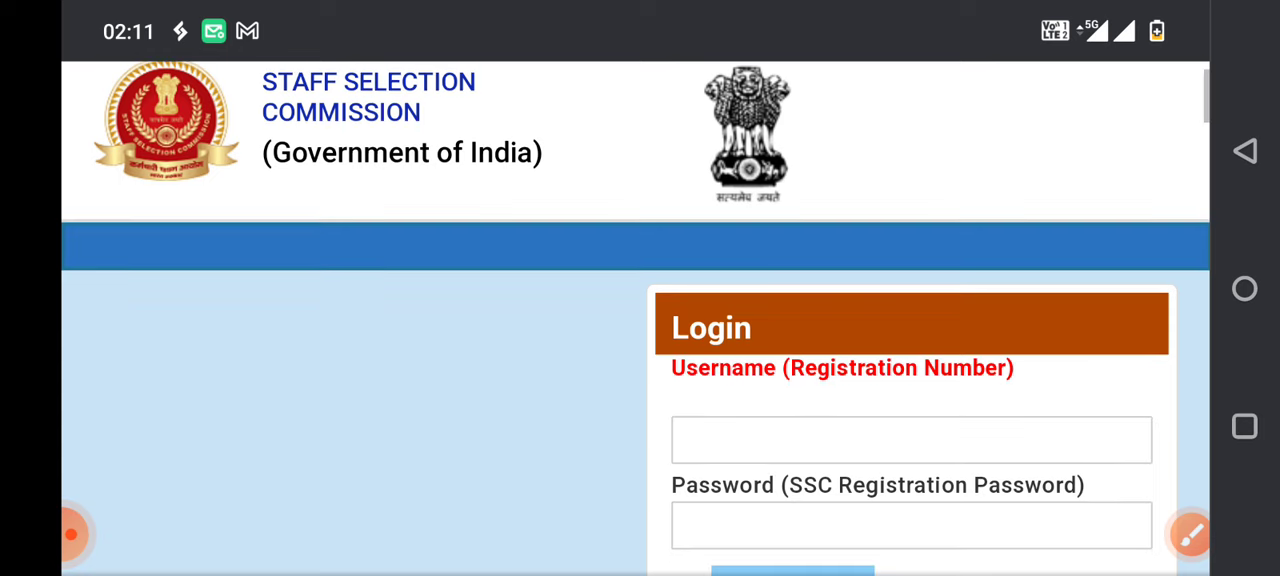
pyautogui.scroll(-3)
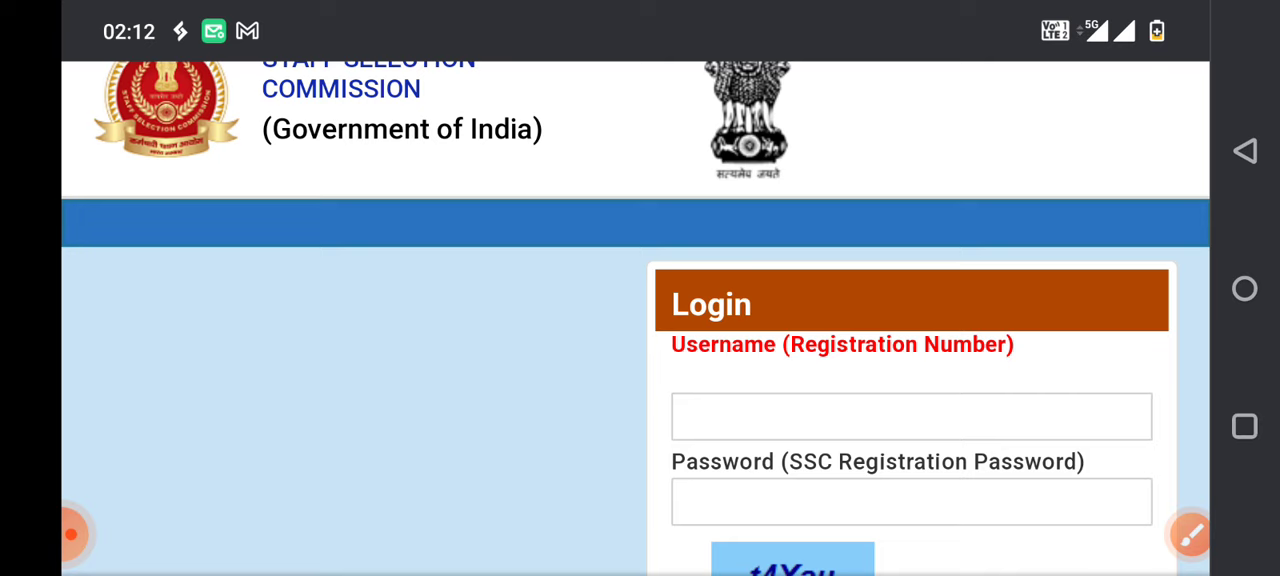
pyautogui.scroll(-3)
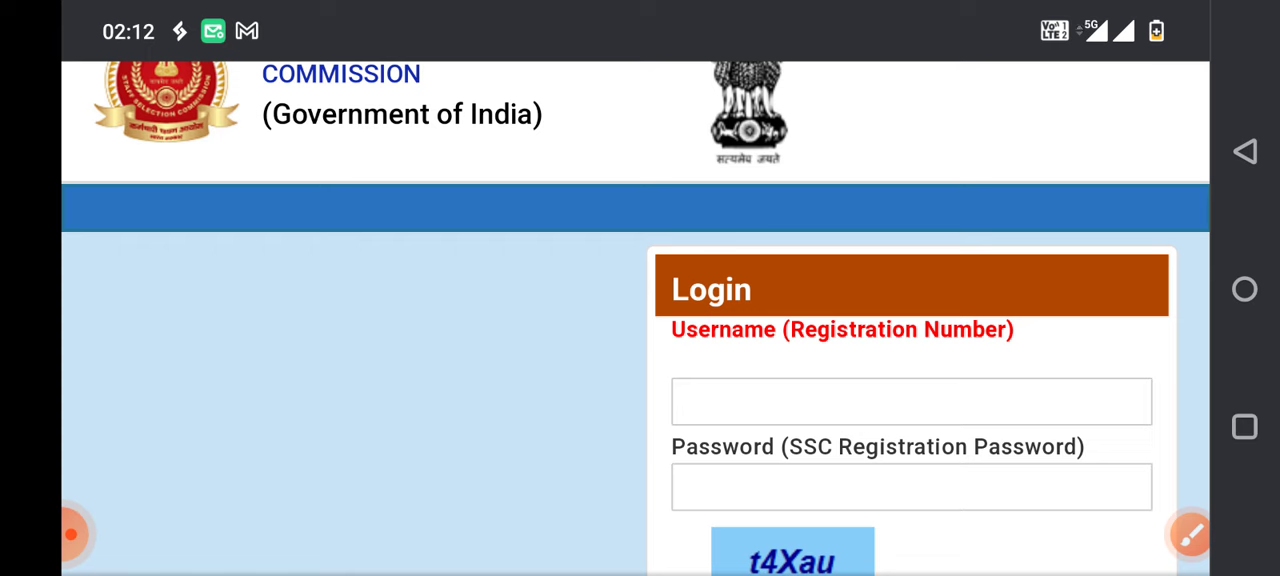
pyautogui.click(1190, 532)
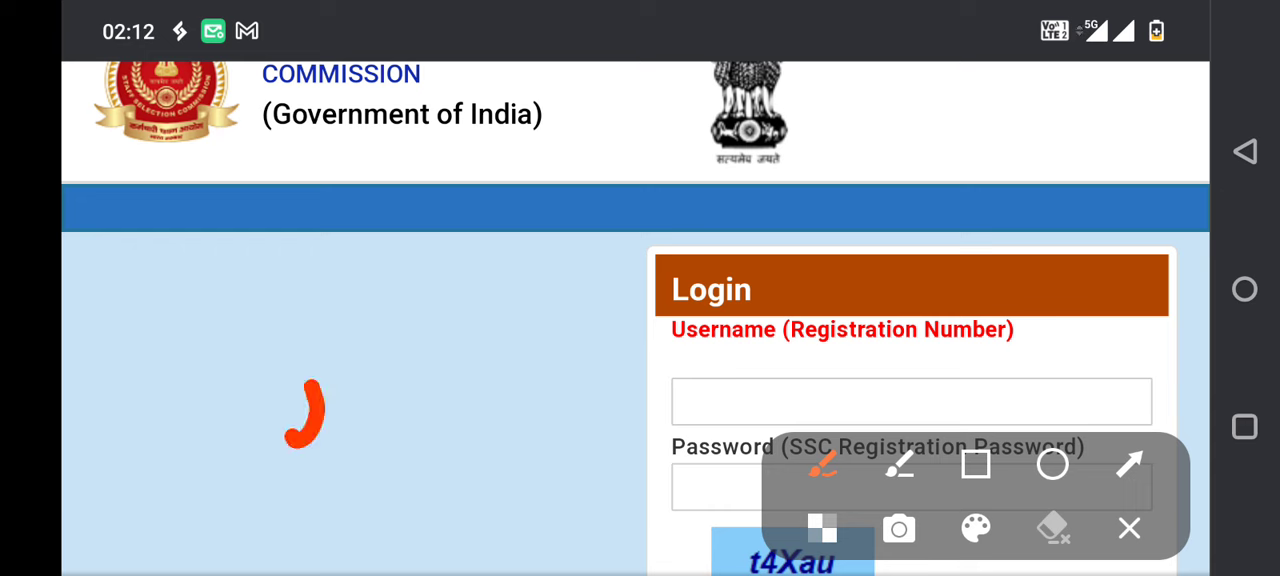
pyautogui.moveTo(310, 420); pyautogui.dragTo(650, 176)
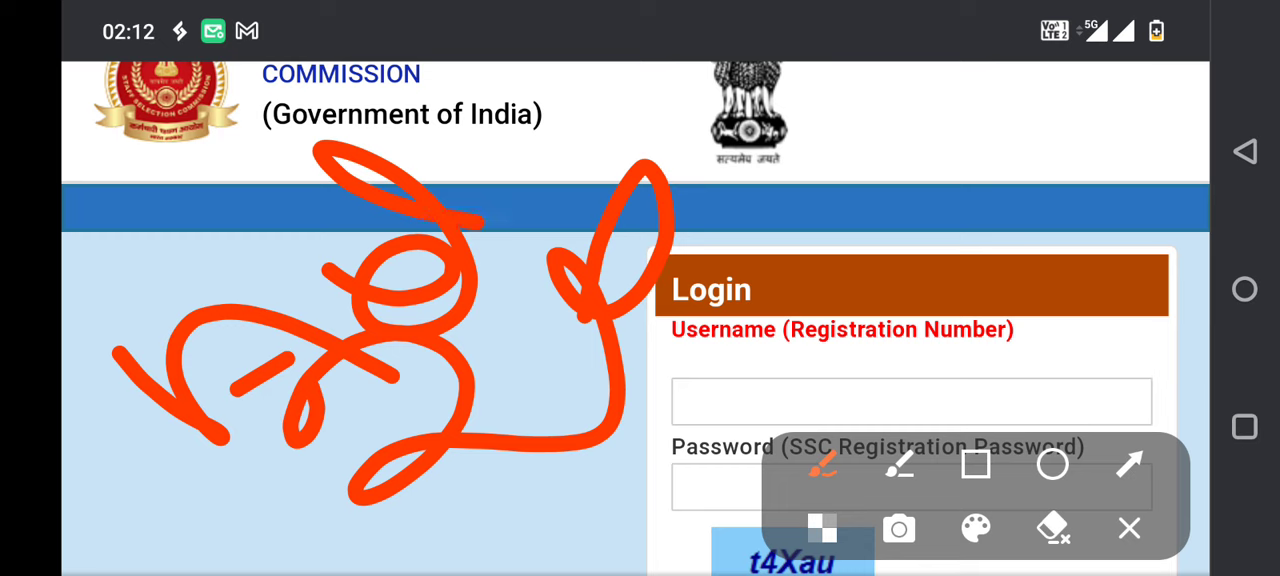
pyautogui.moveTo(776, 304); pyautogui.dragTo(864, 276)
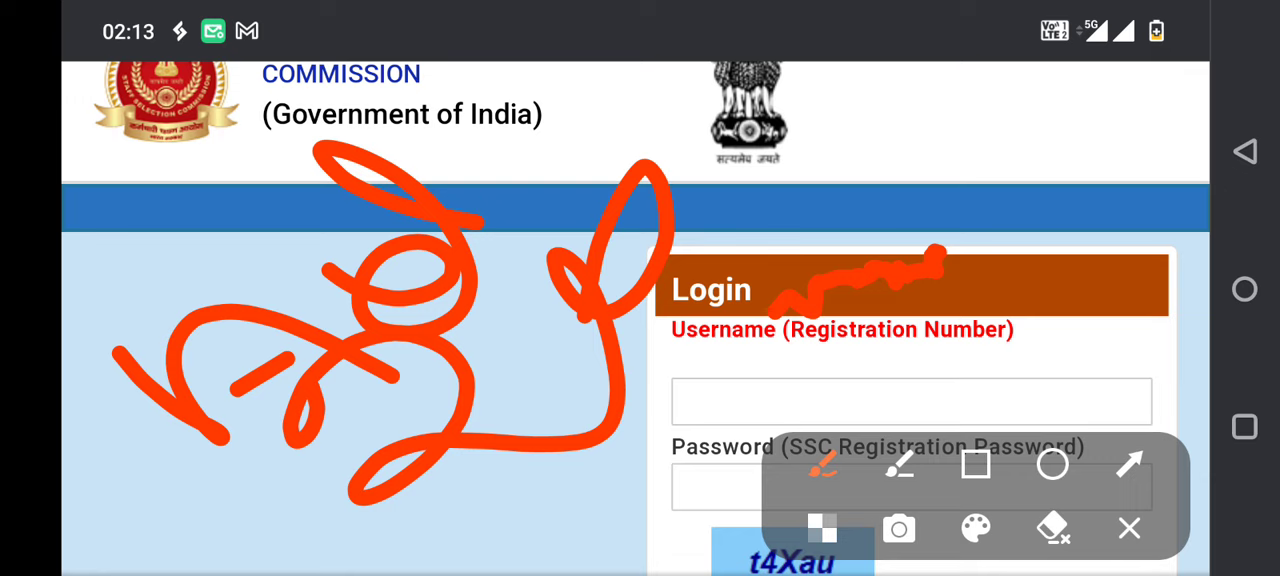
pyautogui.click(1128, 528)
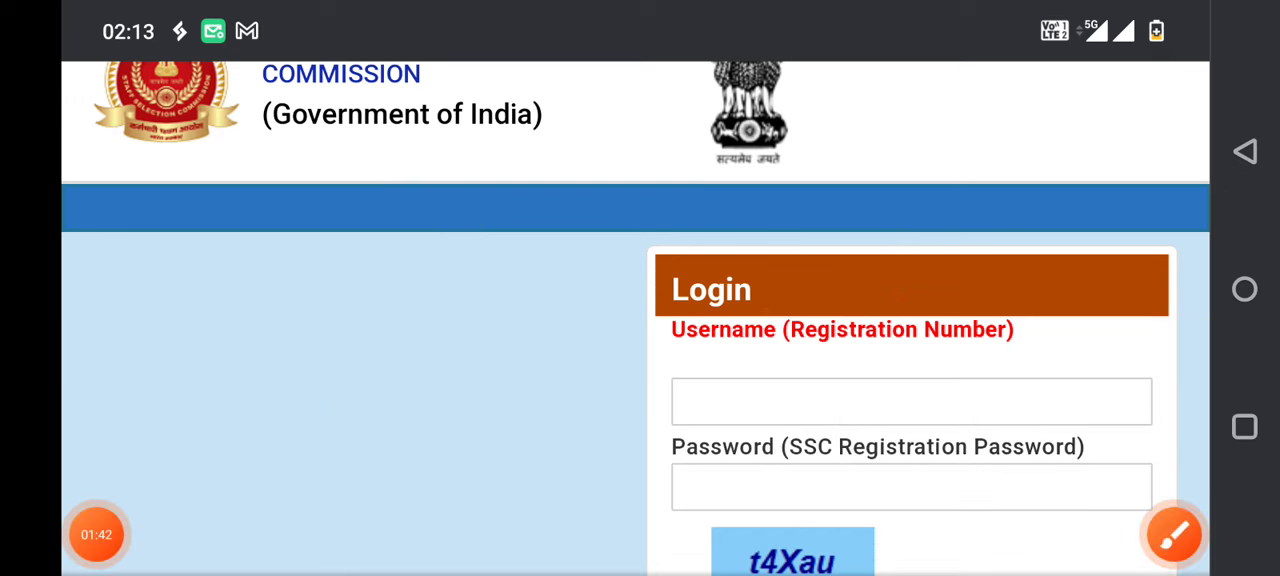
# Activate the Username (Registration Number) field and bring the captcha and LOGIN button into view
pyautogui.click(910, 400)
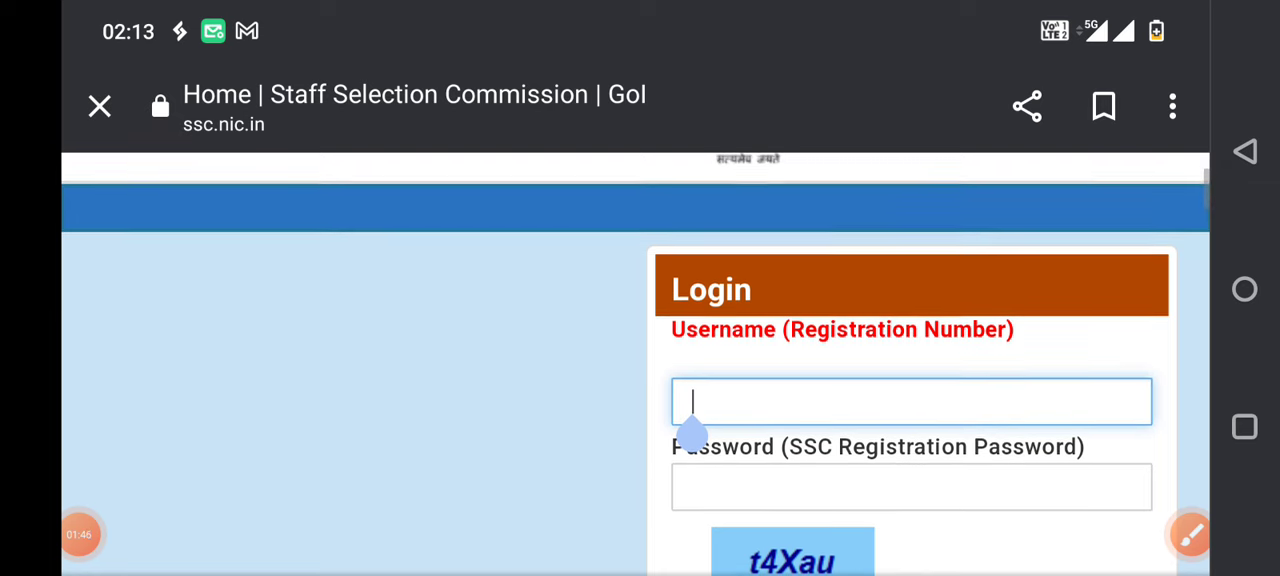
pyautogui.scroll(-3)
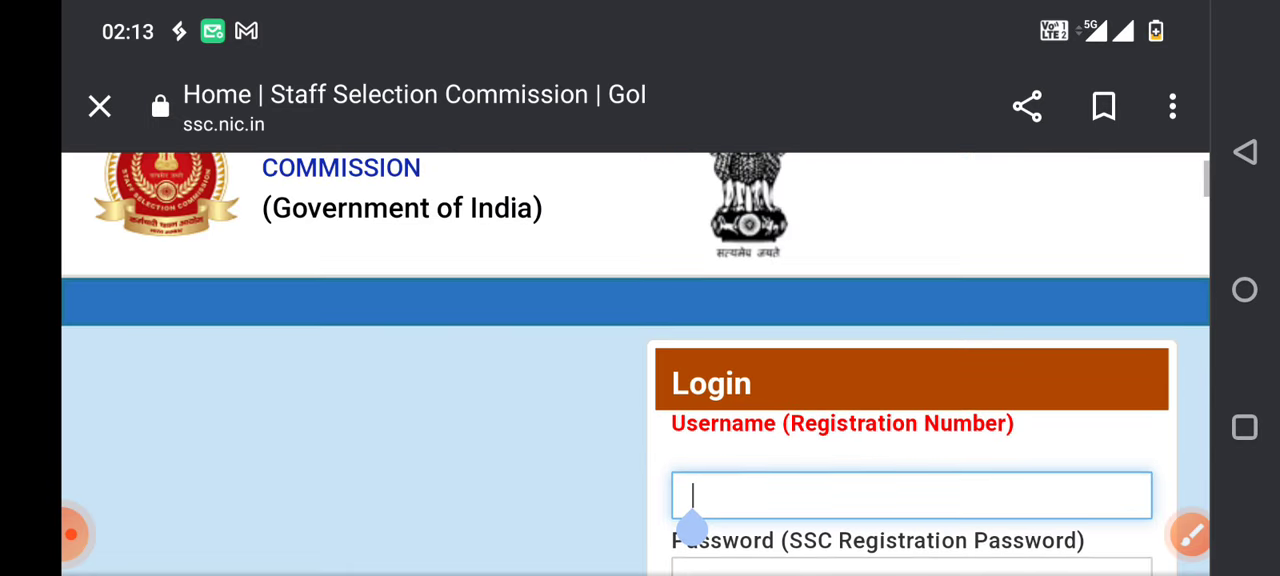
pyautogui.scroll(-3)
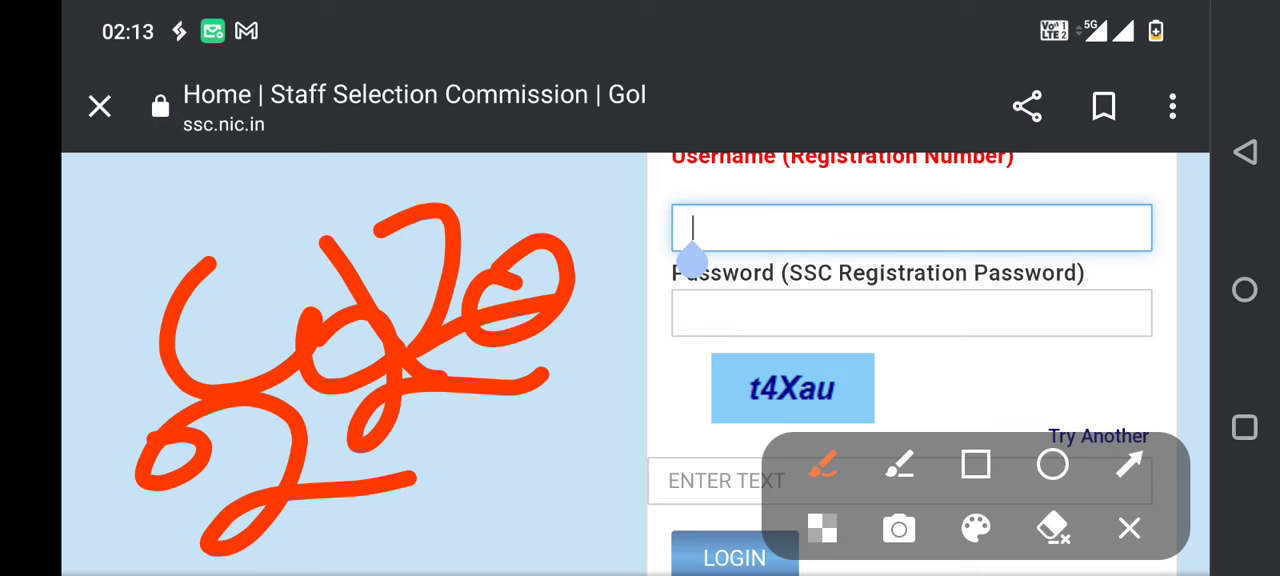
# Draw fresh red tangled scribbles over the blue area left of the login form
pyautogui.moveTo(490, 504); pyautogui.dragTo(584, 430)
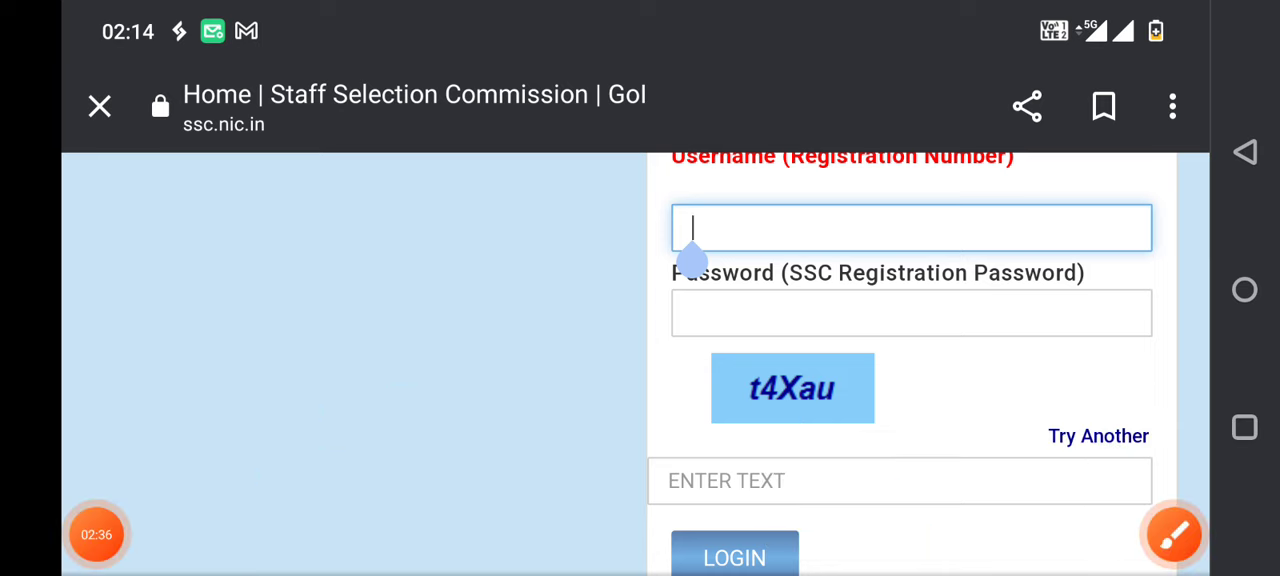
pyautogui.click(1172, 532)
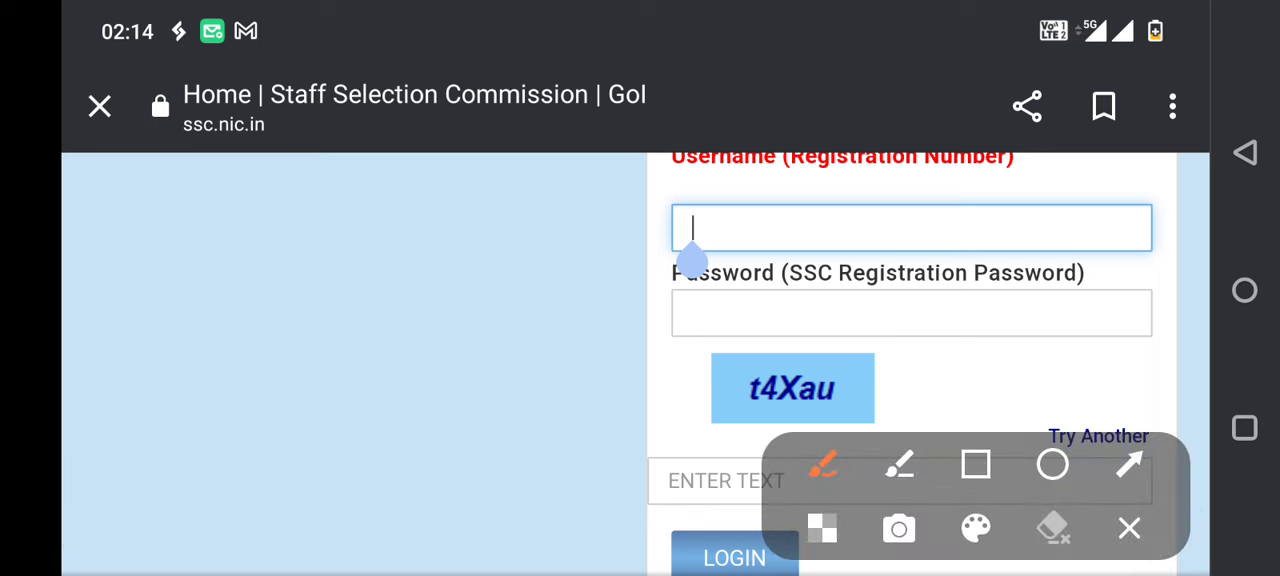
pyautogui.click(1128, 528)
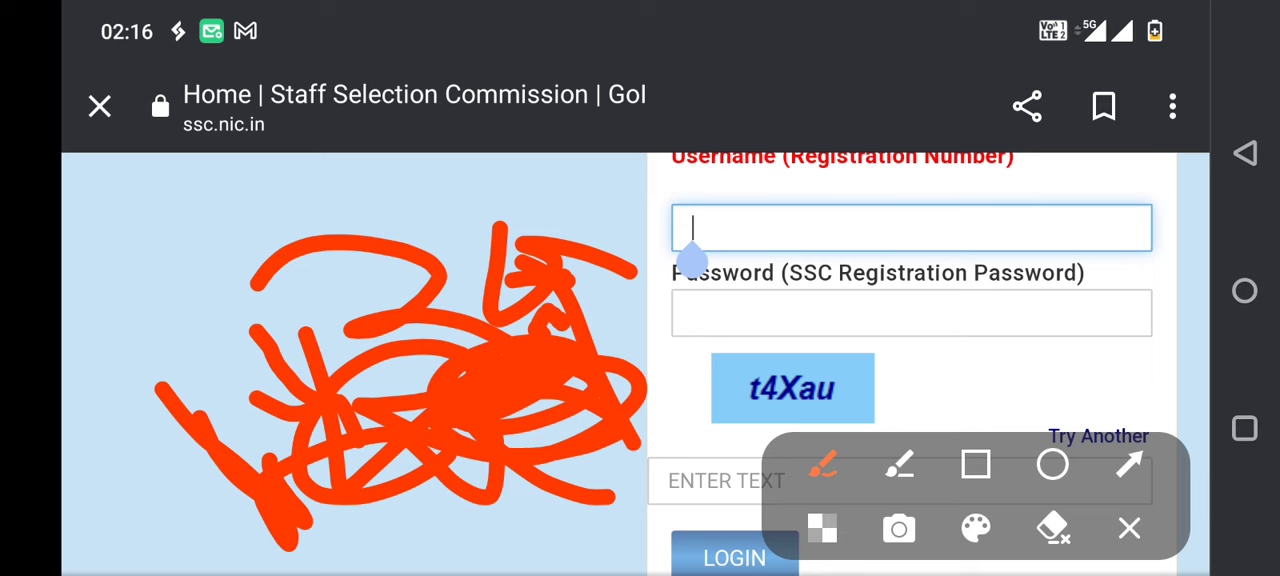
# Draw new red freehand shapes, including a large loop, beside the login form
pyautogui.moveTo(170, 256); pyautogui.dragTo(290, 460)
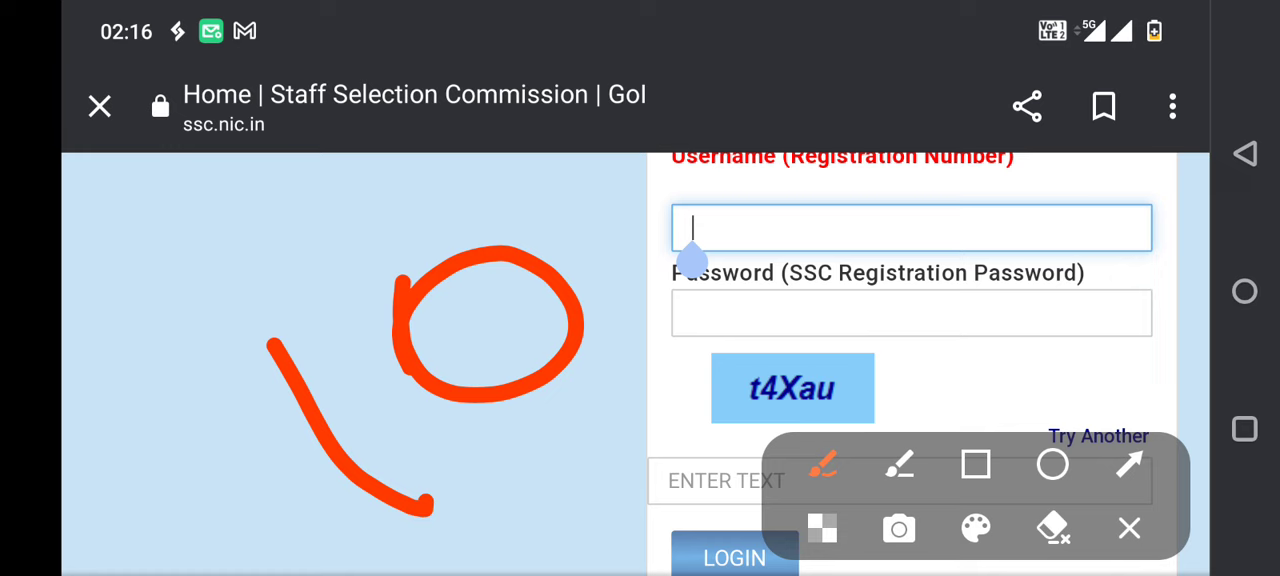
pyautogui.moveTo(470, 490); pyautogui.dragTo(500, 484)
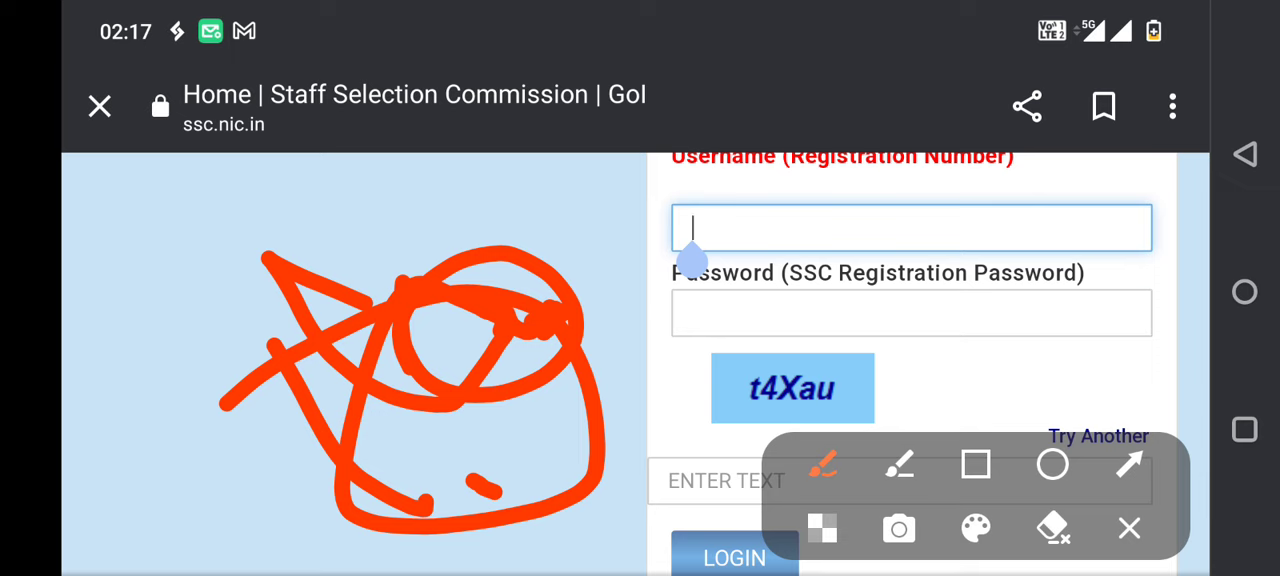
# Add red strokes toward the password field, then erase all annotations and exit drawing
pyautogui.moveTo(580, 240); pyautogui.dragTo(720, 420)
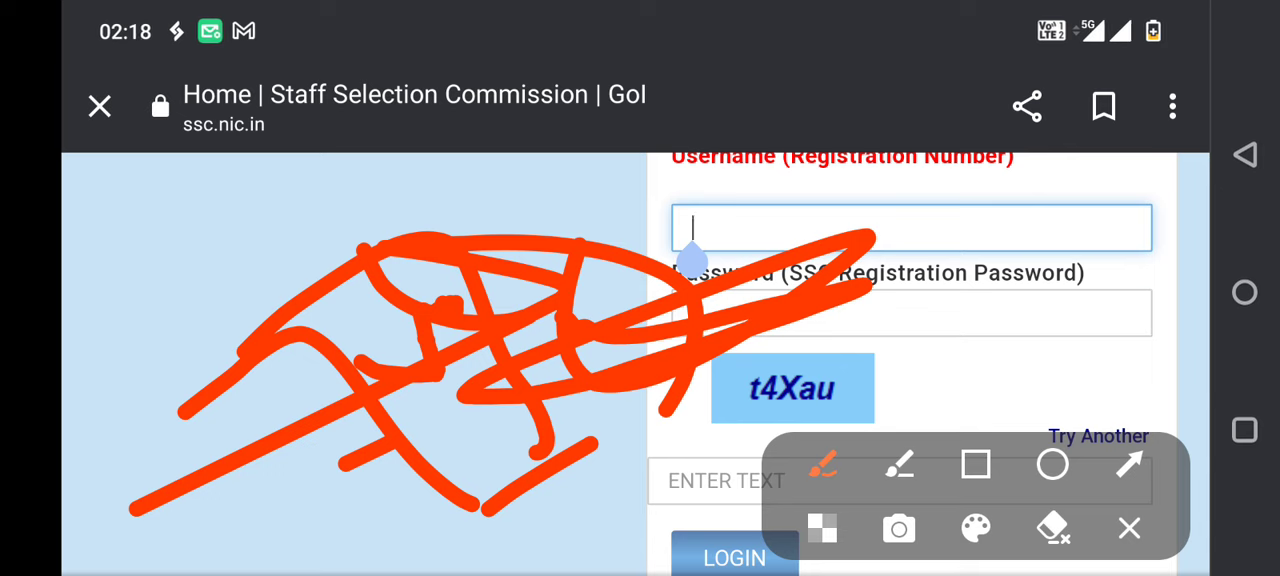
pyautogui.moveTo(260, 300); pyautogui.dragTo(700, 180)
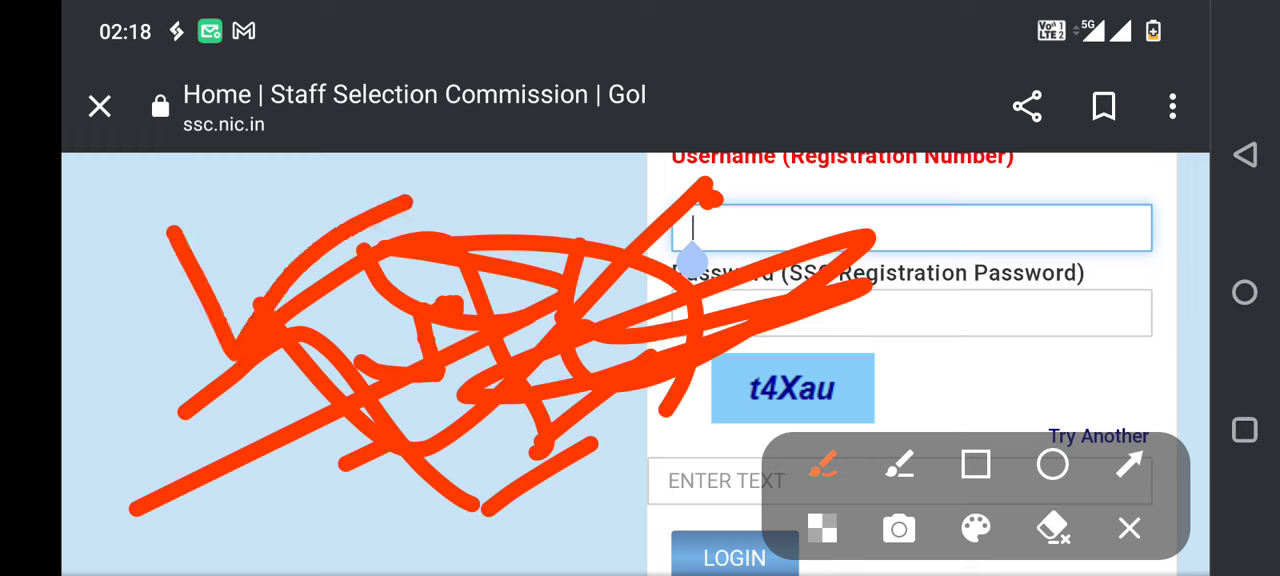
pyautogui.click(1128, 528)
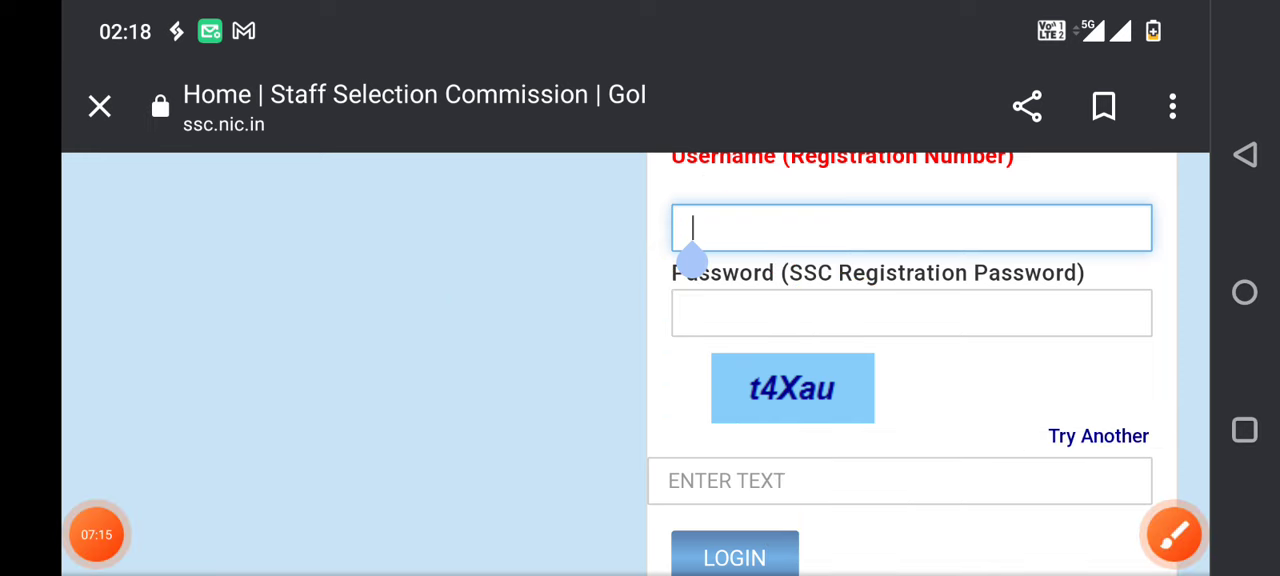
pyautogui.click(1172, 532)
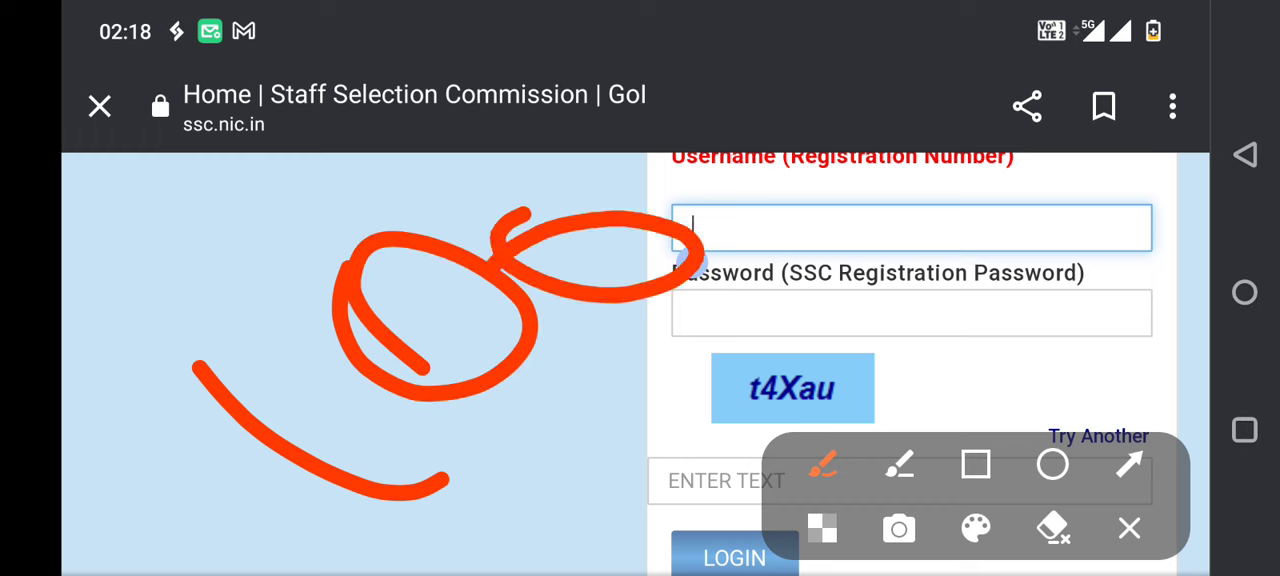
pyautogui.moveTo(520, 440); pyautogui.dragTo(636, 364)
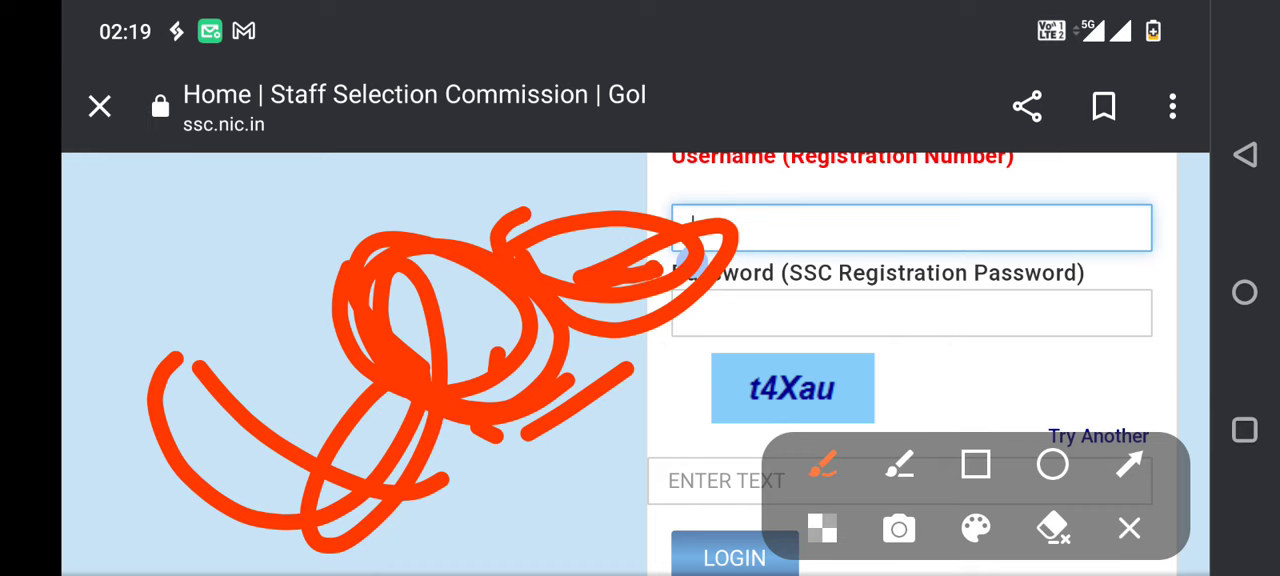
pyautogui.click(1052, 528)
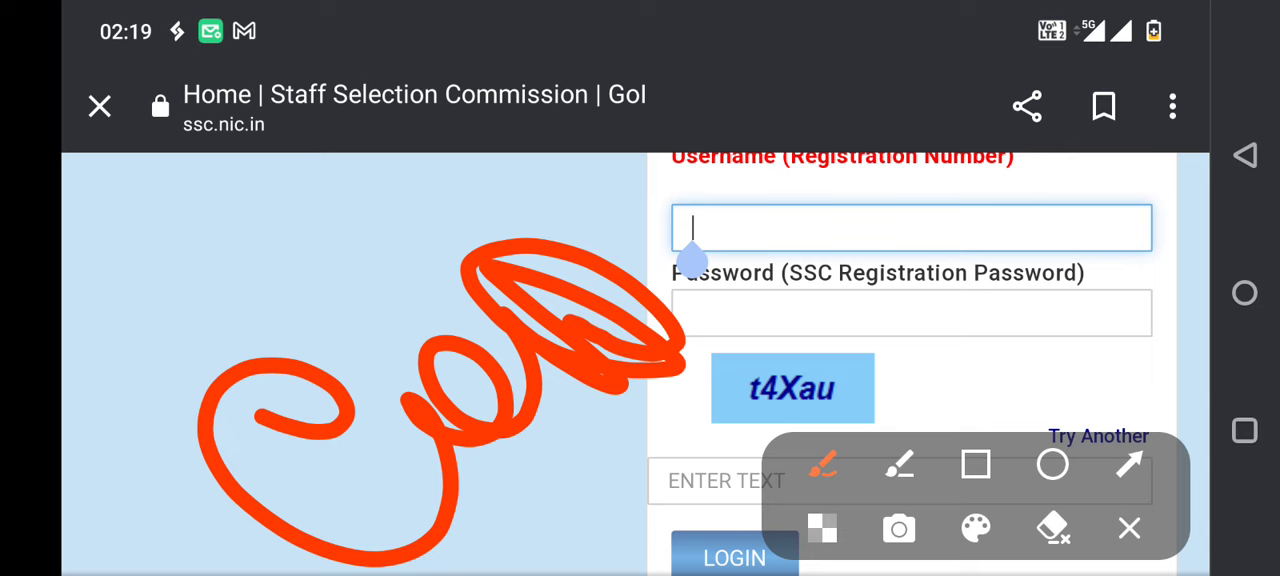
pyautogui.click(320, 290)
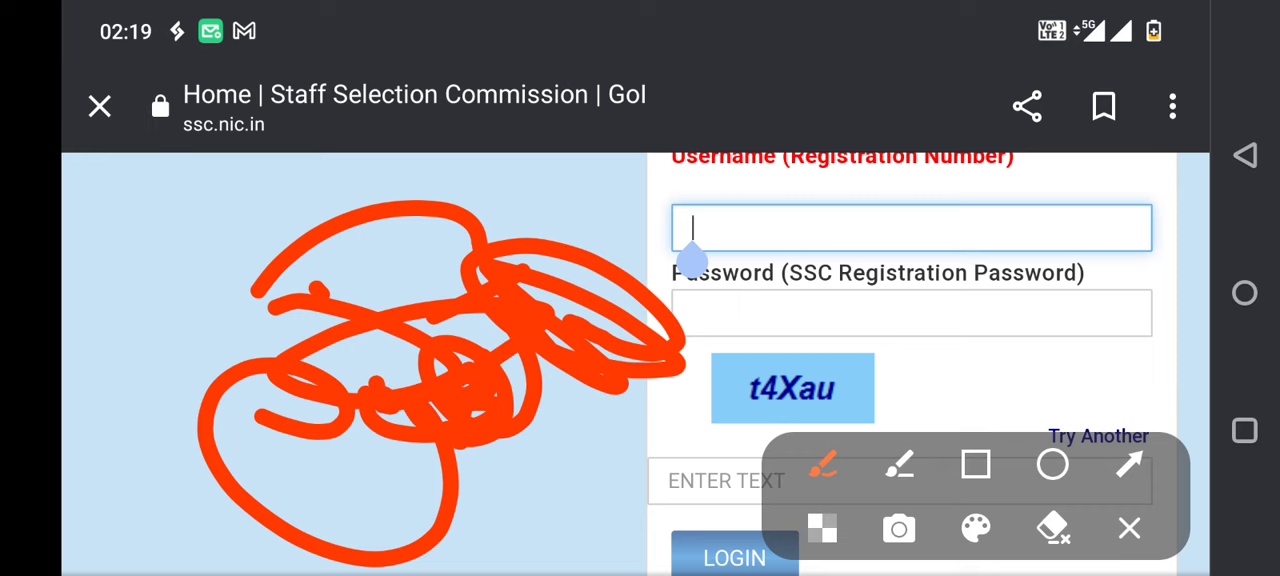
pyautogui.click(1128, 528)
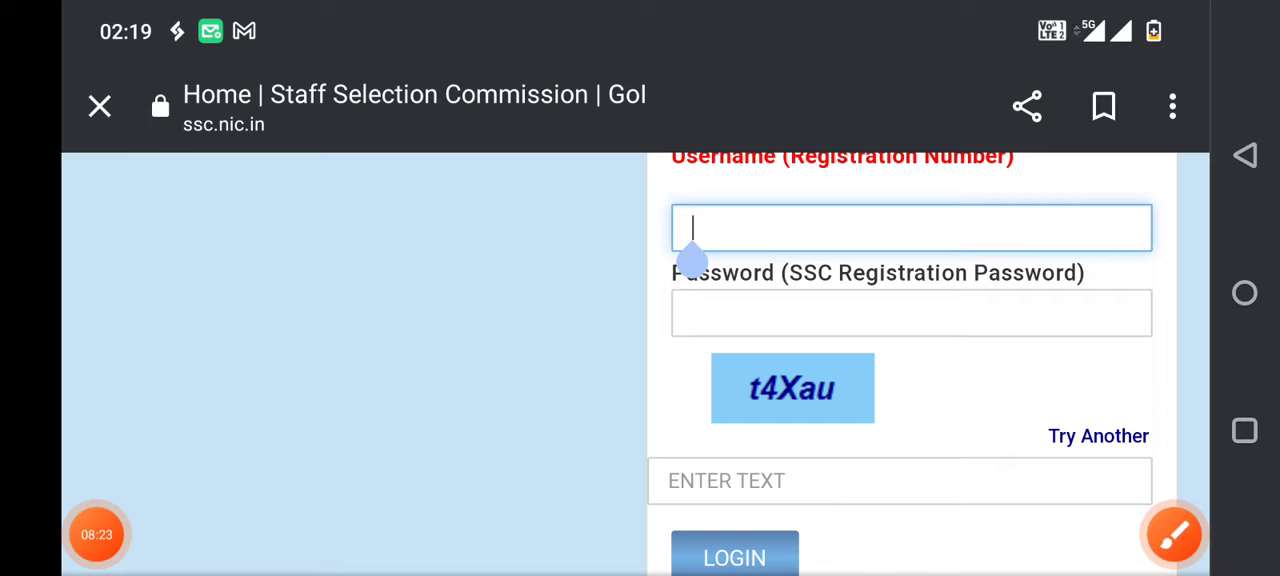